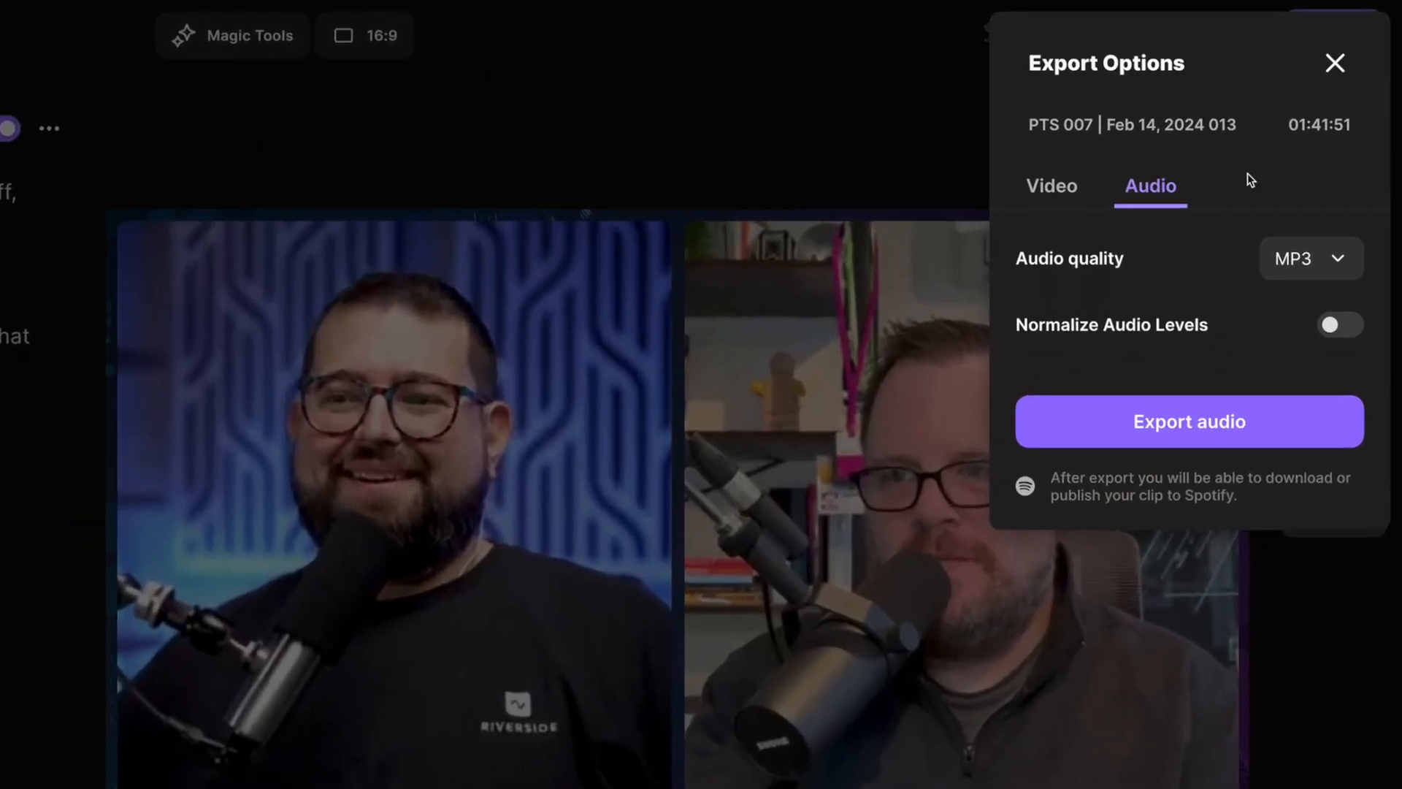
# Export the edit with audio normalization on, then start a new edit from the dashboard.
pyautogui.click(1052, 186)
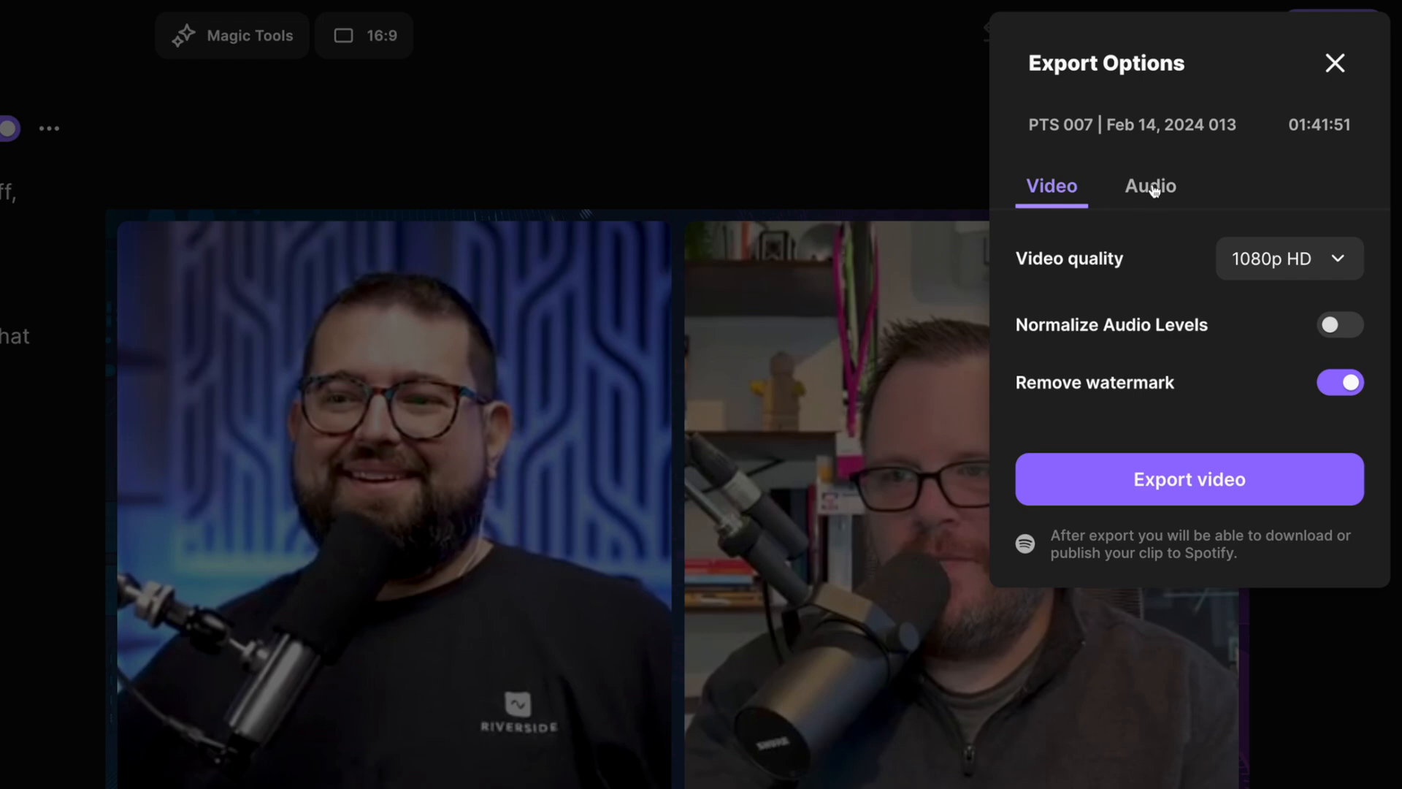
pyautogui.click(1152, 186)
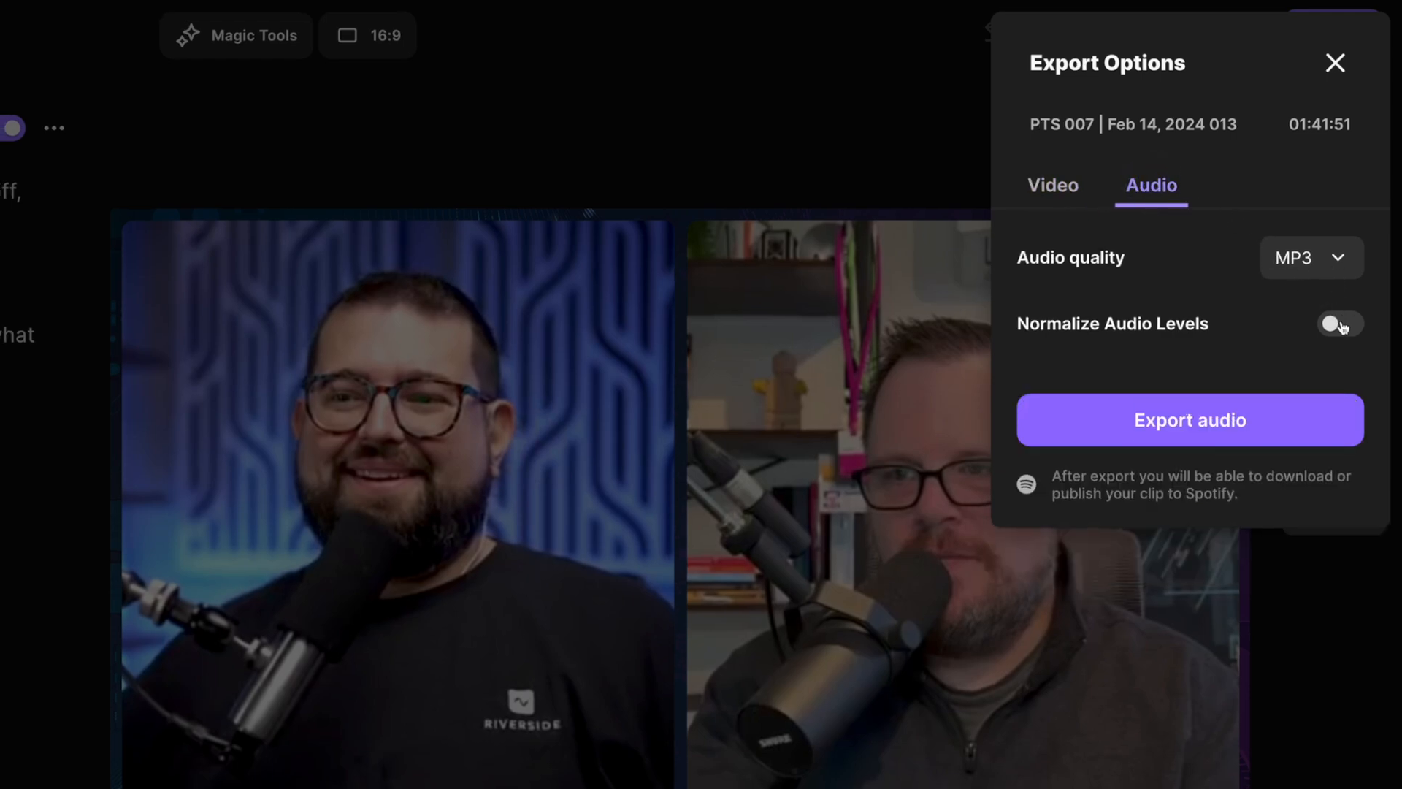
pyautogui.click(1188, 420)
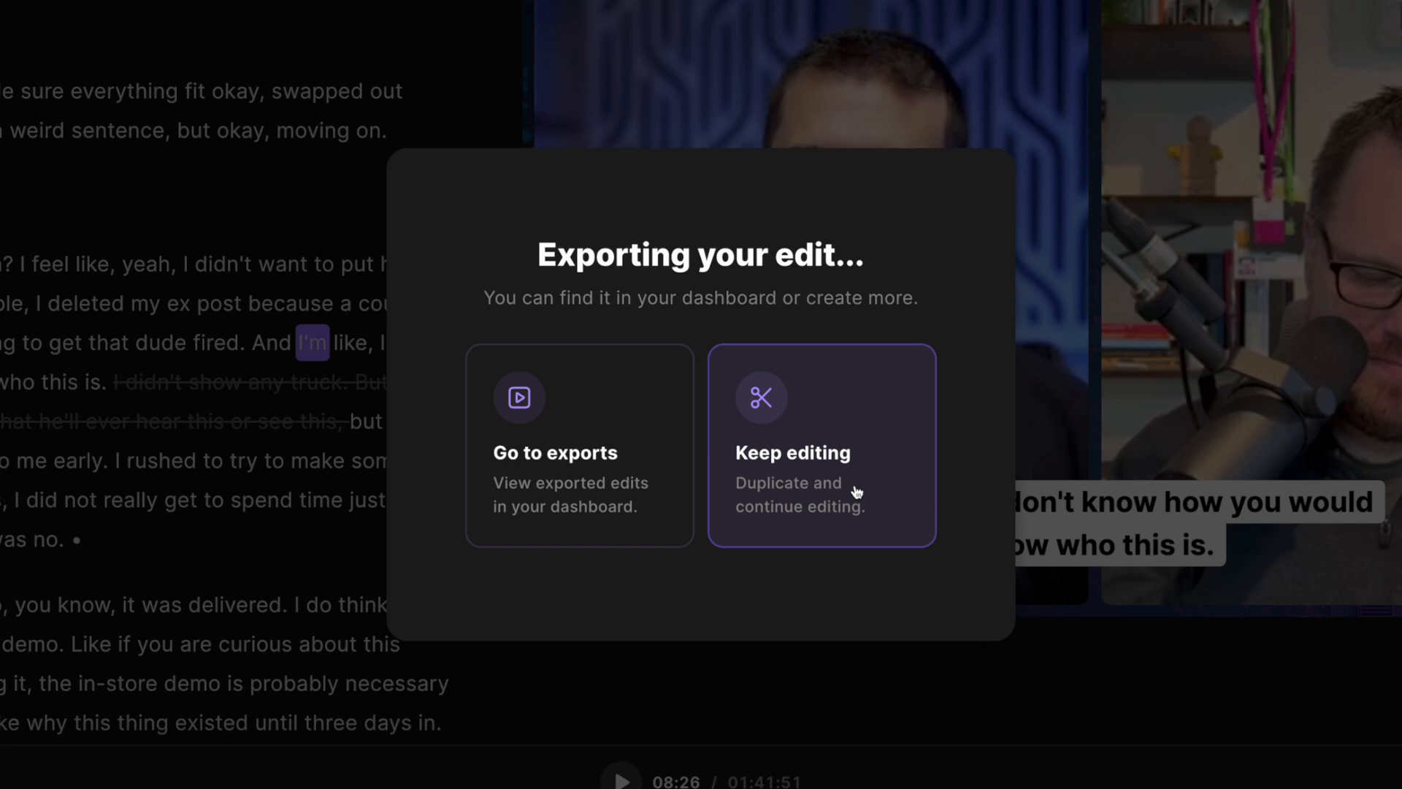
pyautogui.moveTo(558, 450)
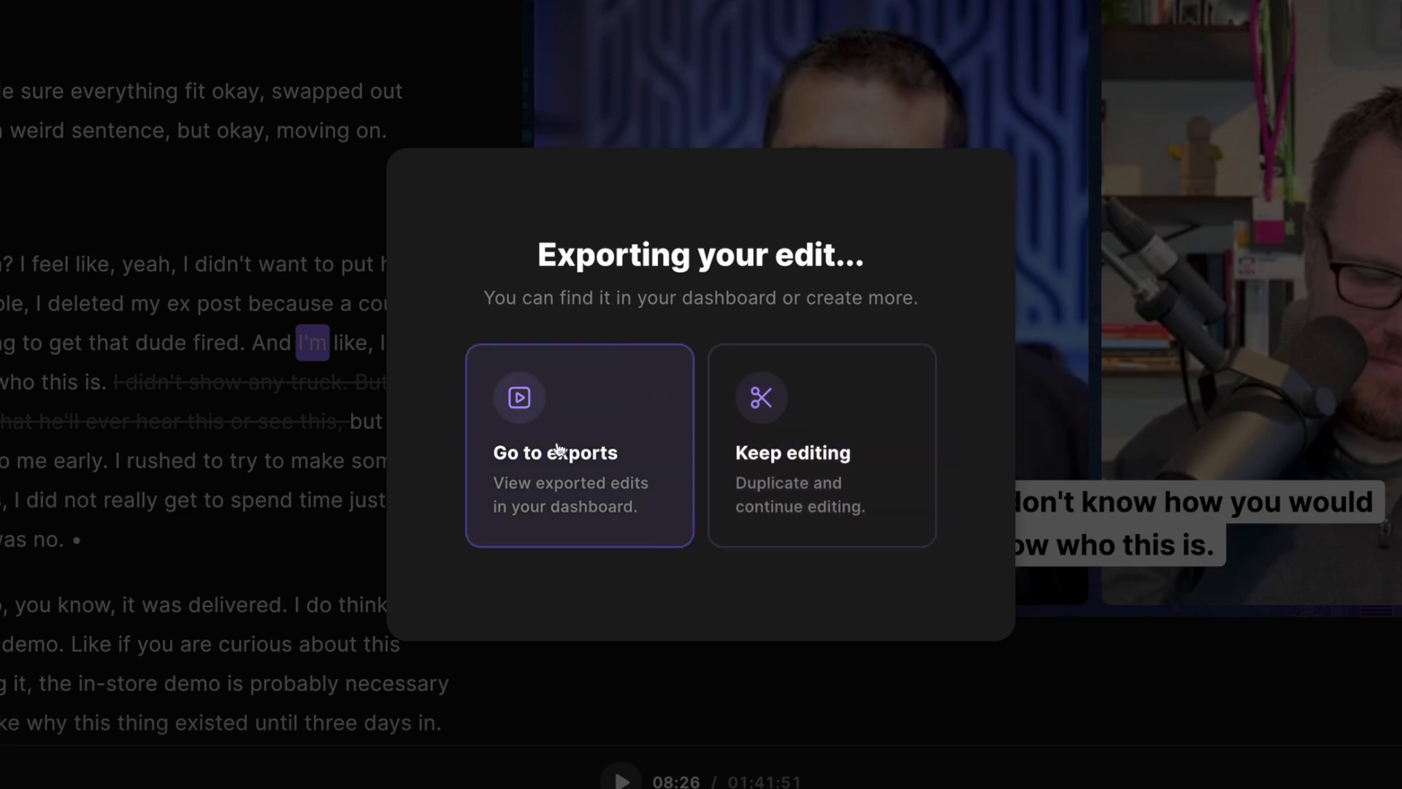
pyautogui.click(580, 452)
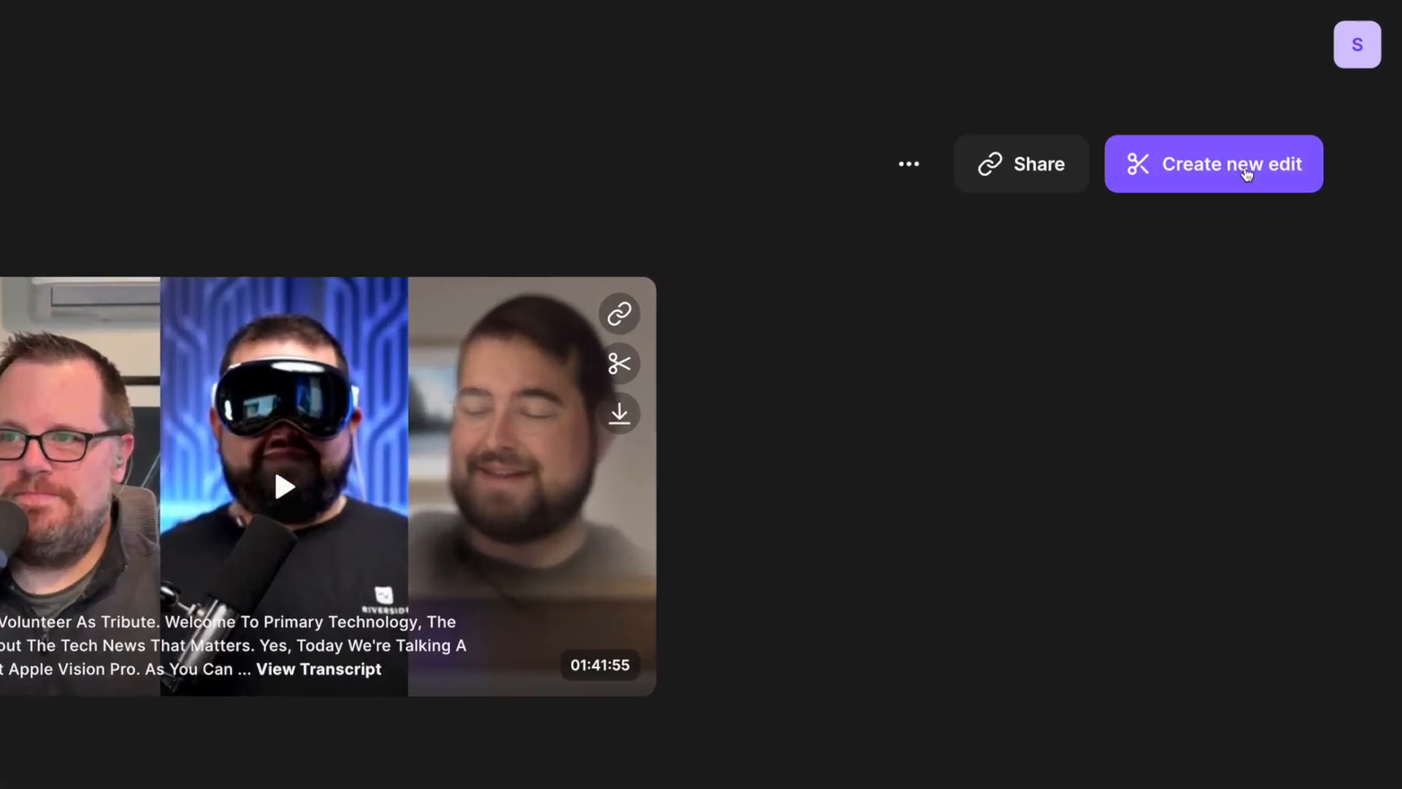
pyautogui.click(1213, 164)
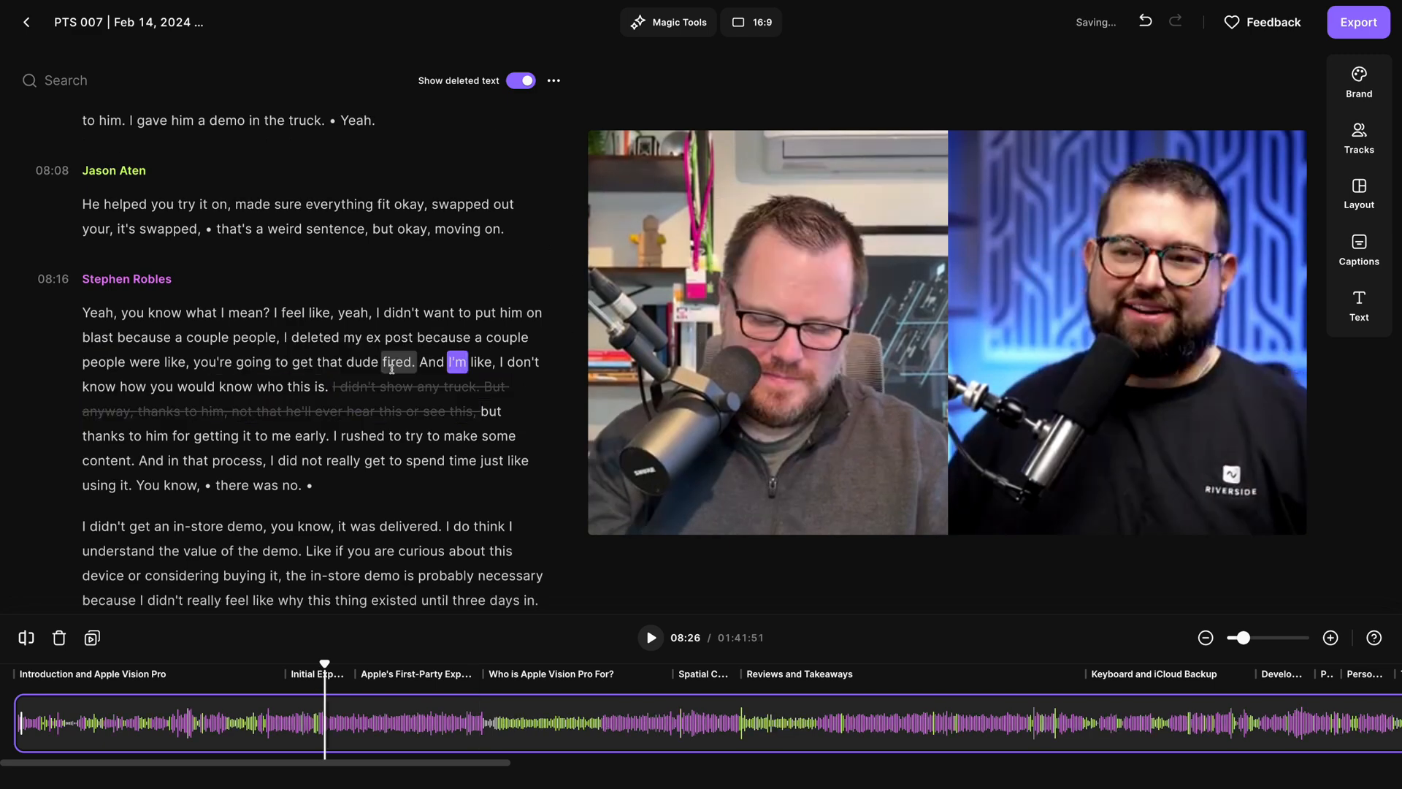
# Check pacing, pick a Brand background, and give captions a purple highlight color.
pyautogui.click(554, 80)
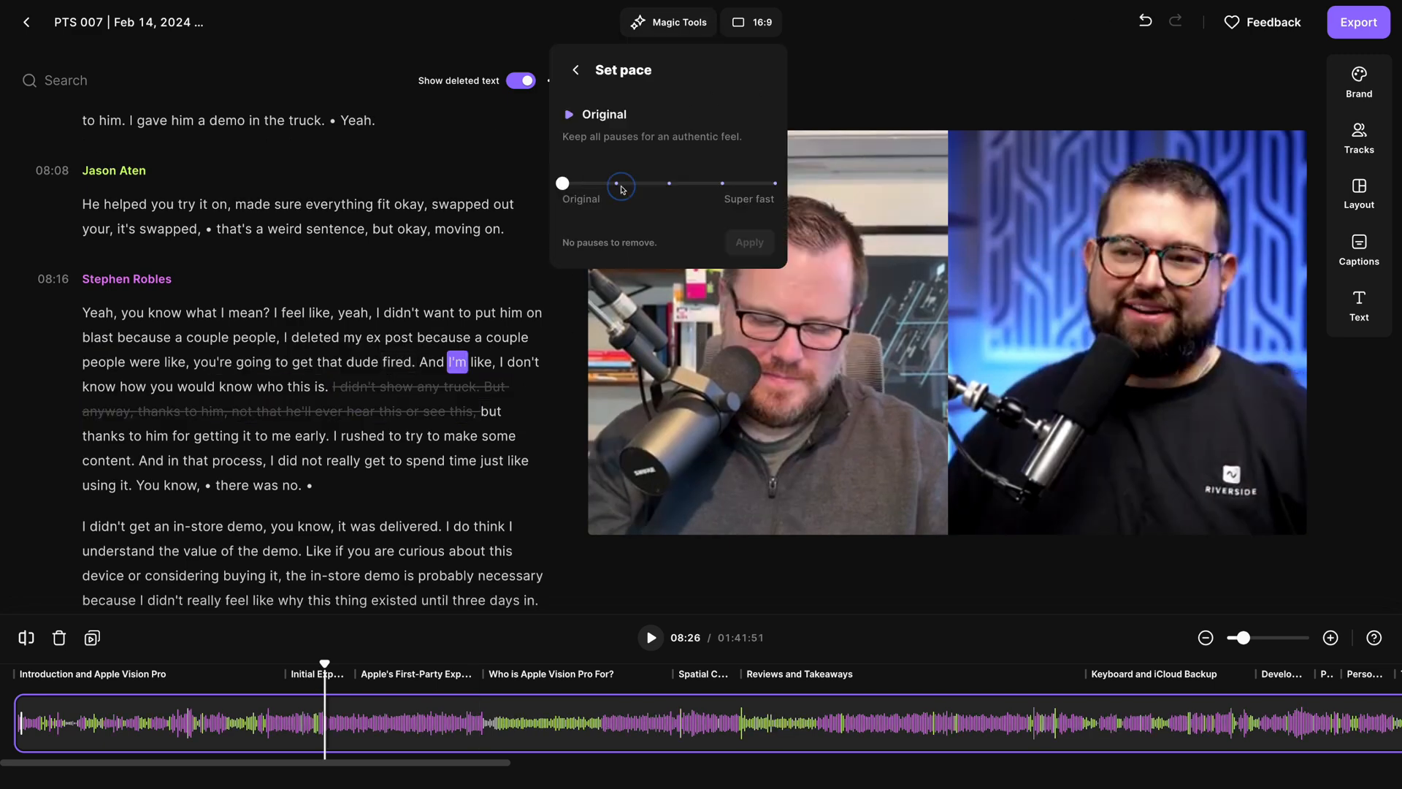
pyautogui.click(1359, 139)
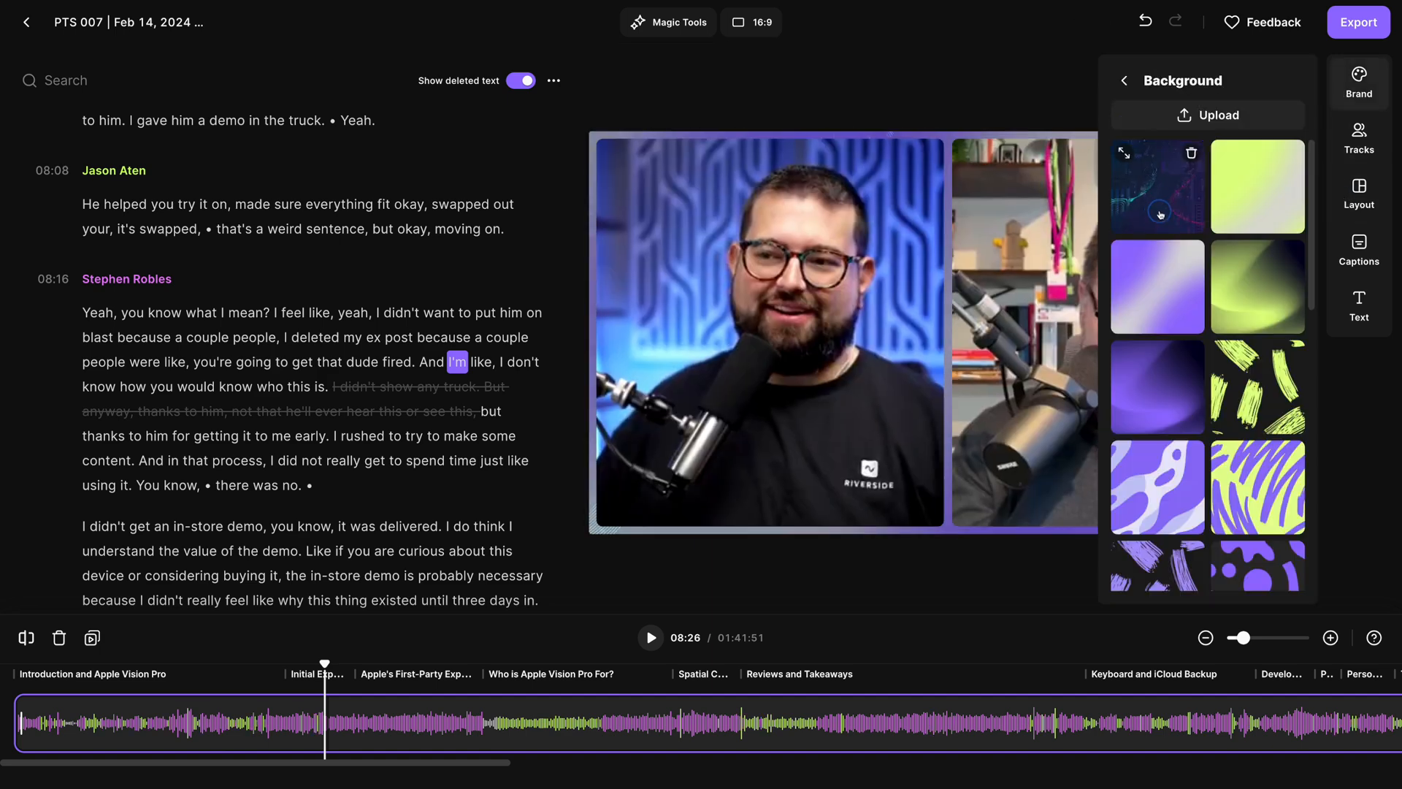
pyautogui.click(1358, 248)
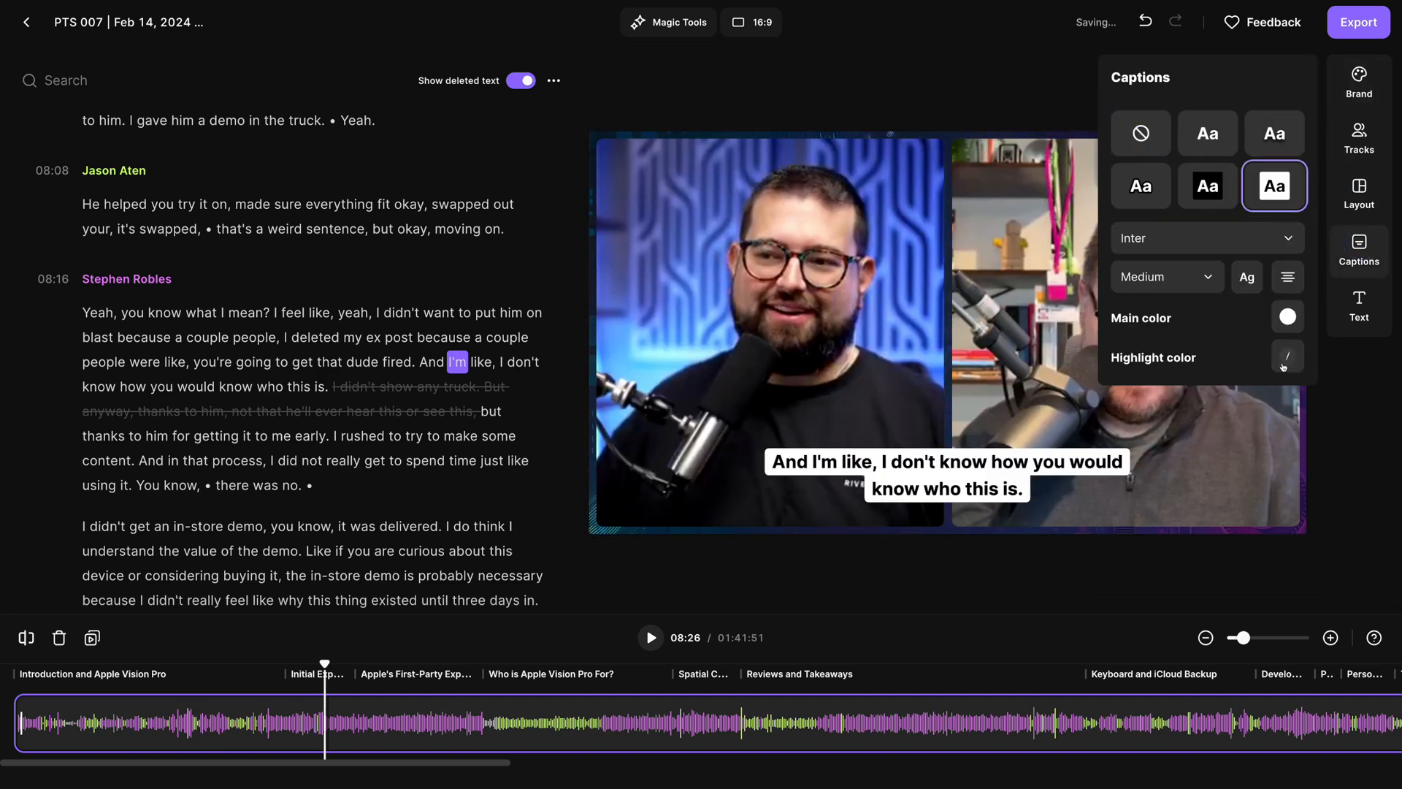
pyautogui.click(1287, 358)
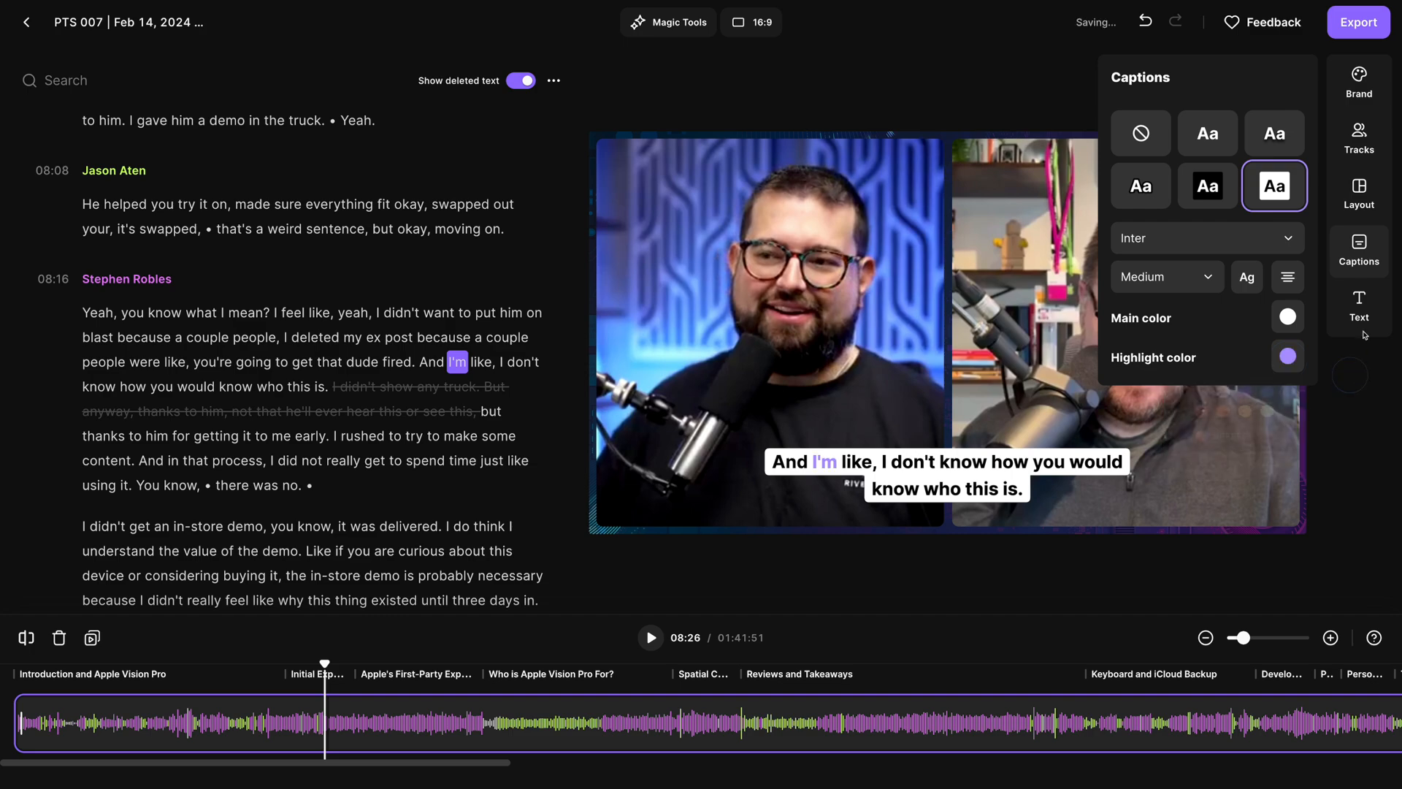
pyautogui.click(1358, 21)
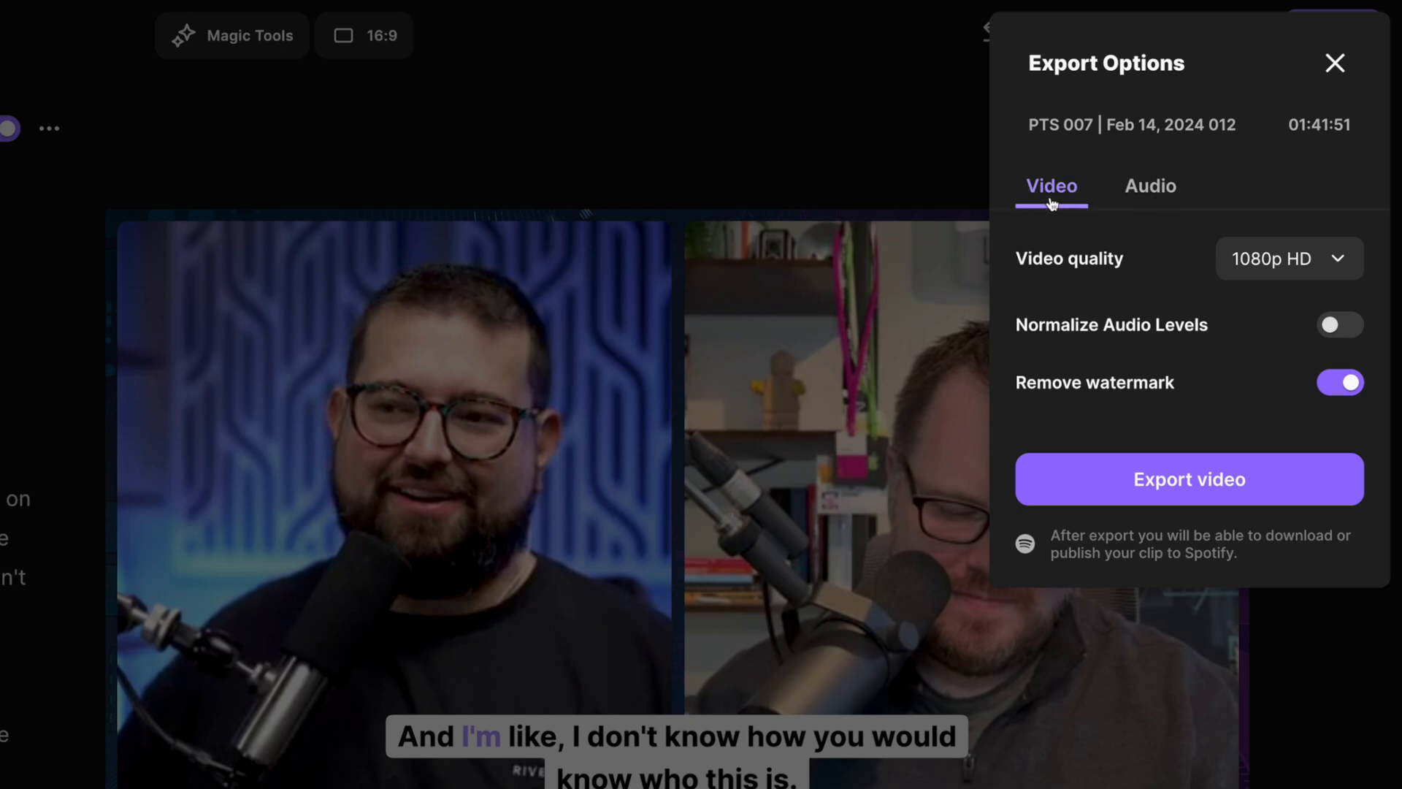
# Choose 2160p 4K from the Video quality dropdown.
pyautogui.click(1288, 258)
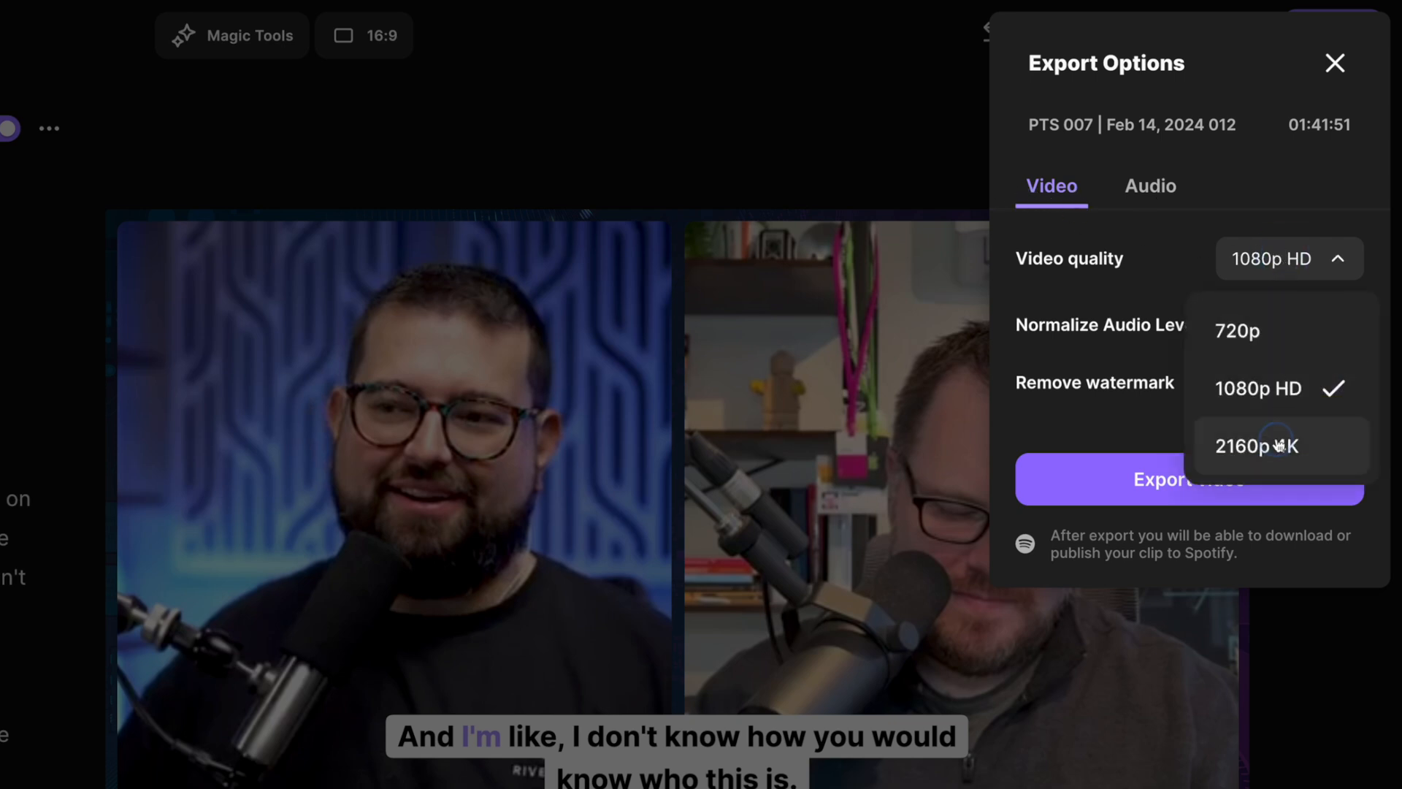
pyautogui.click(1258, 446)
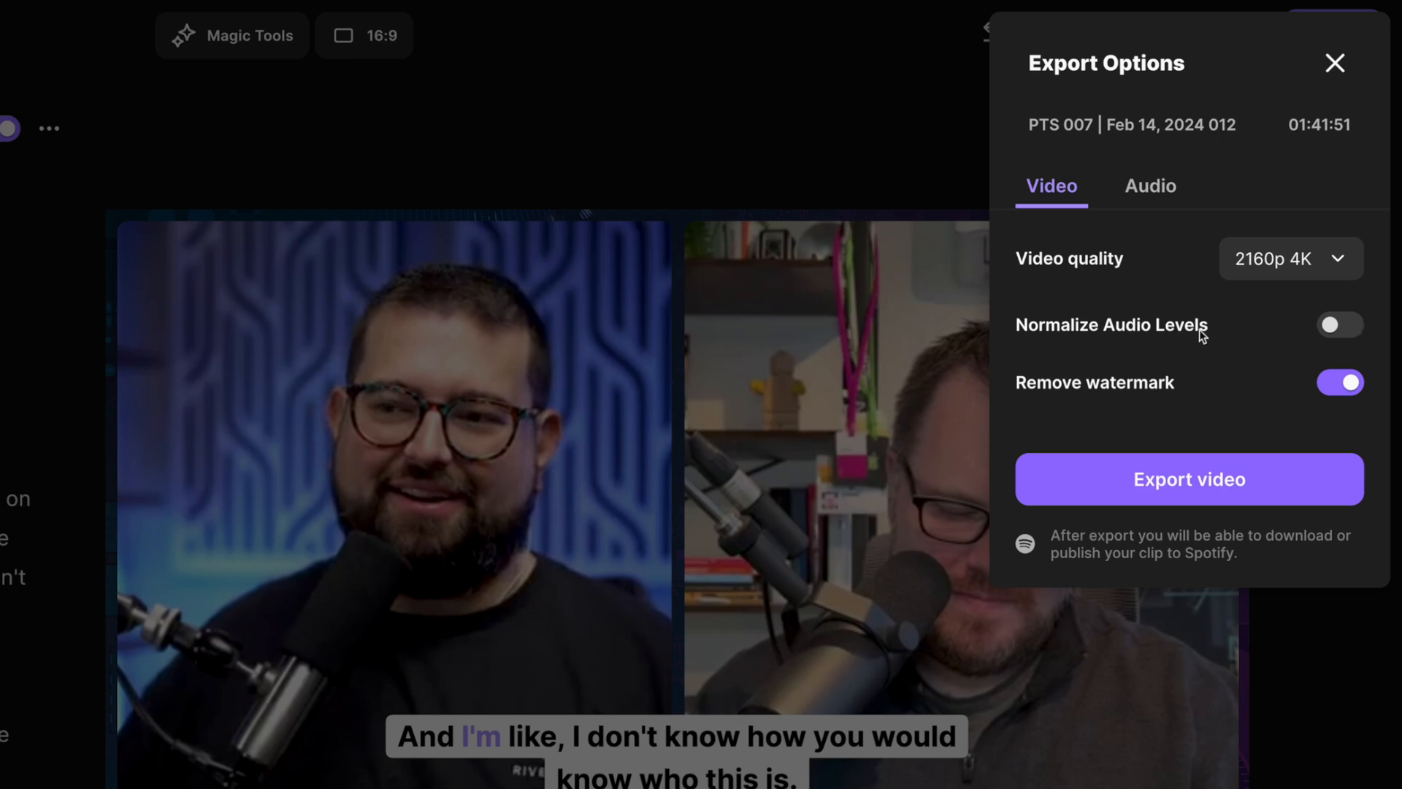
pyautogui.moveTo(1190, 490)
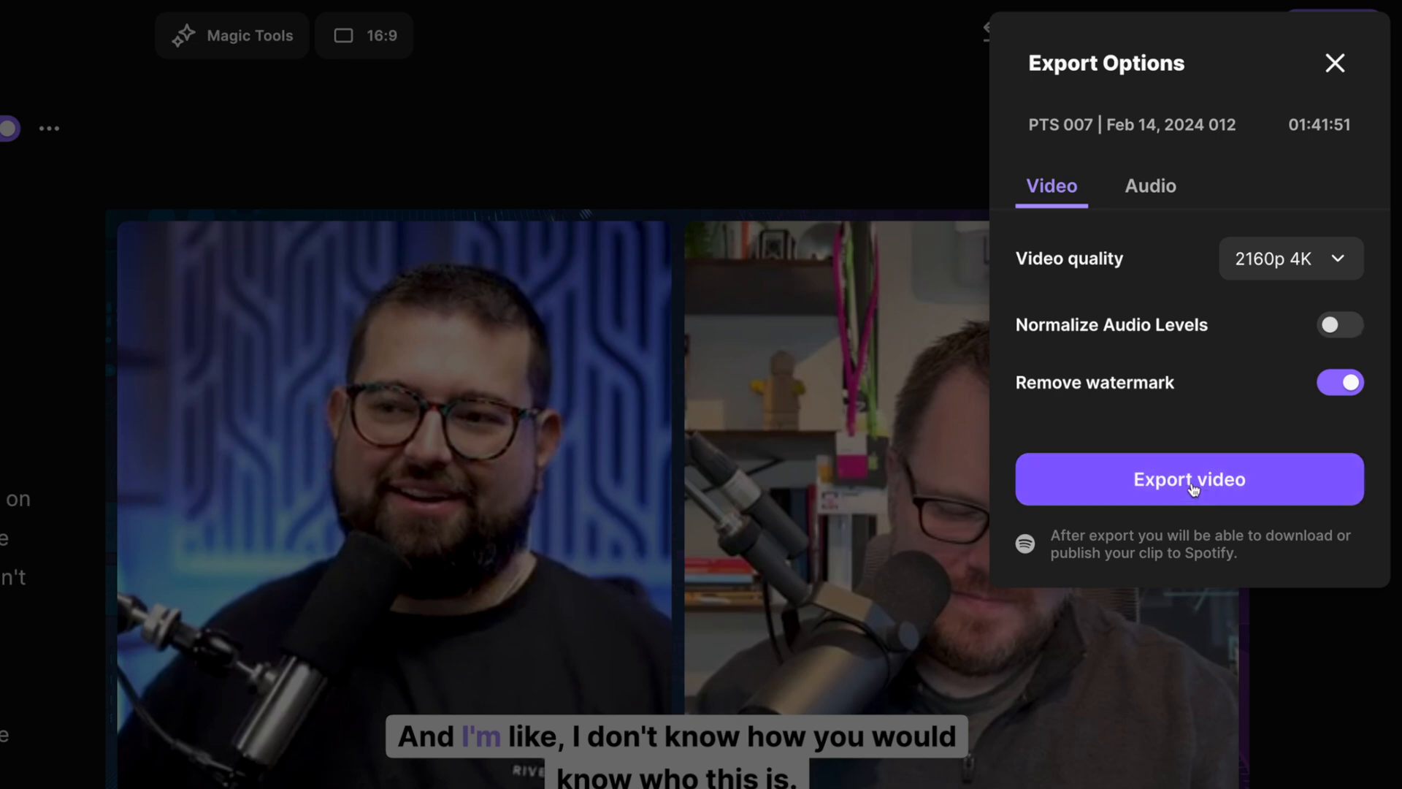
pyautogui.moveTo(1150, 187)
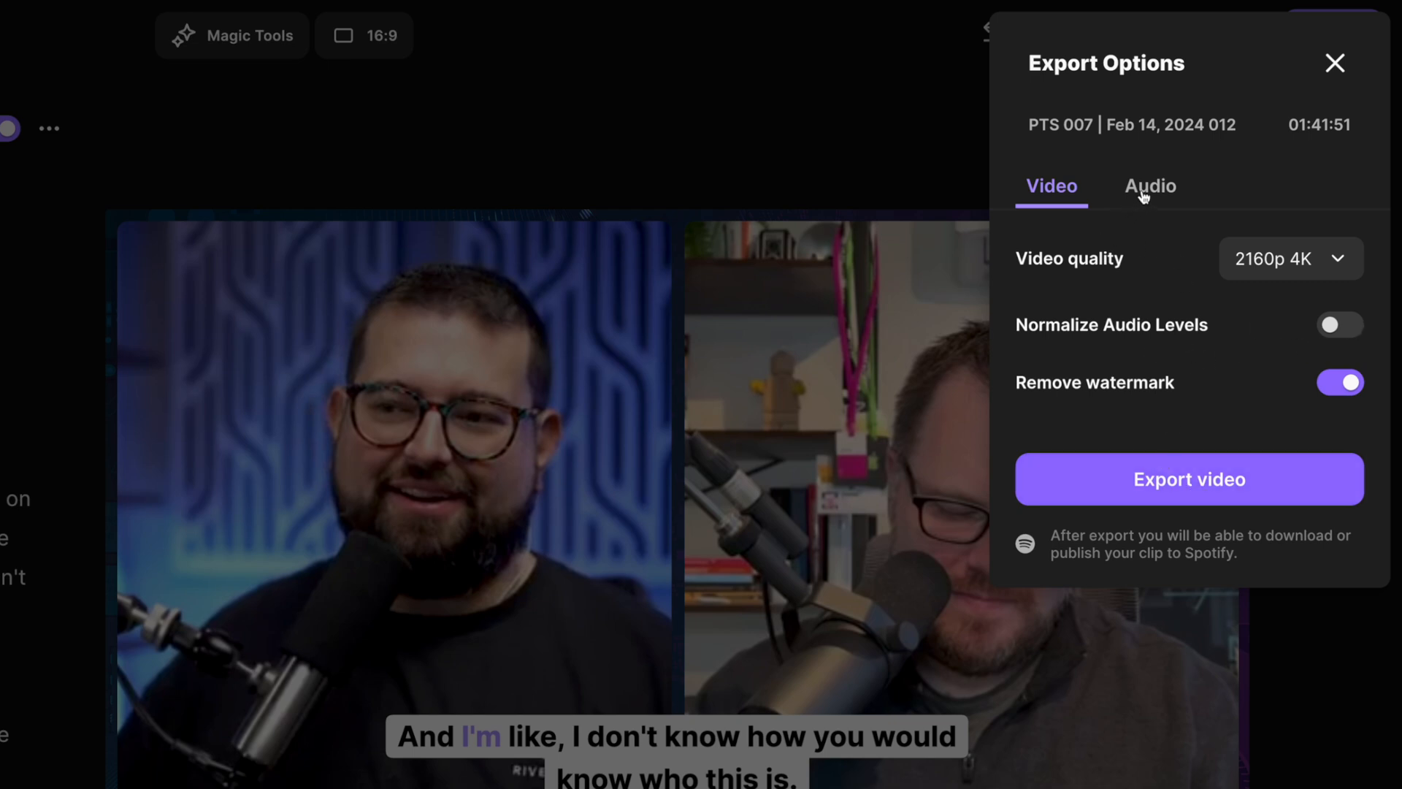
pyautogui.click(1150, 187)
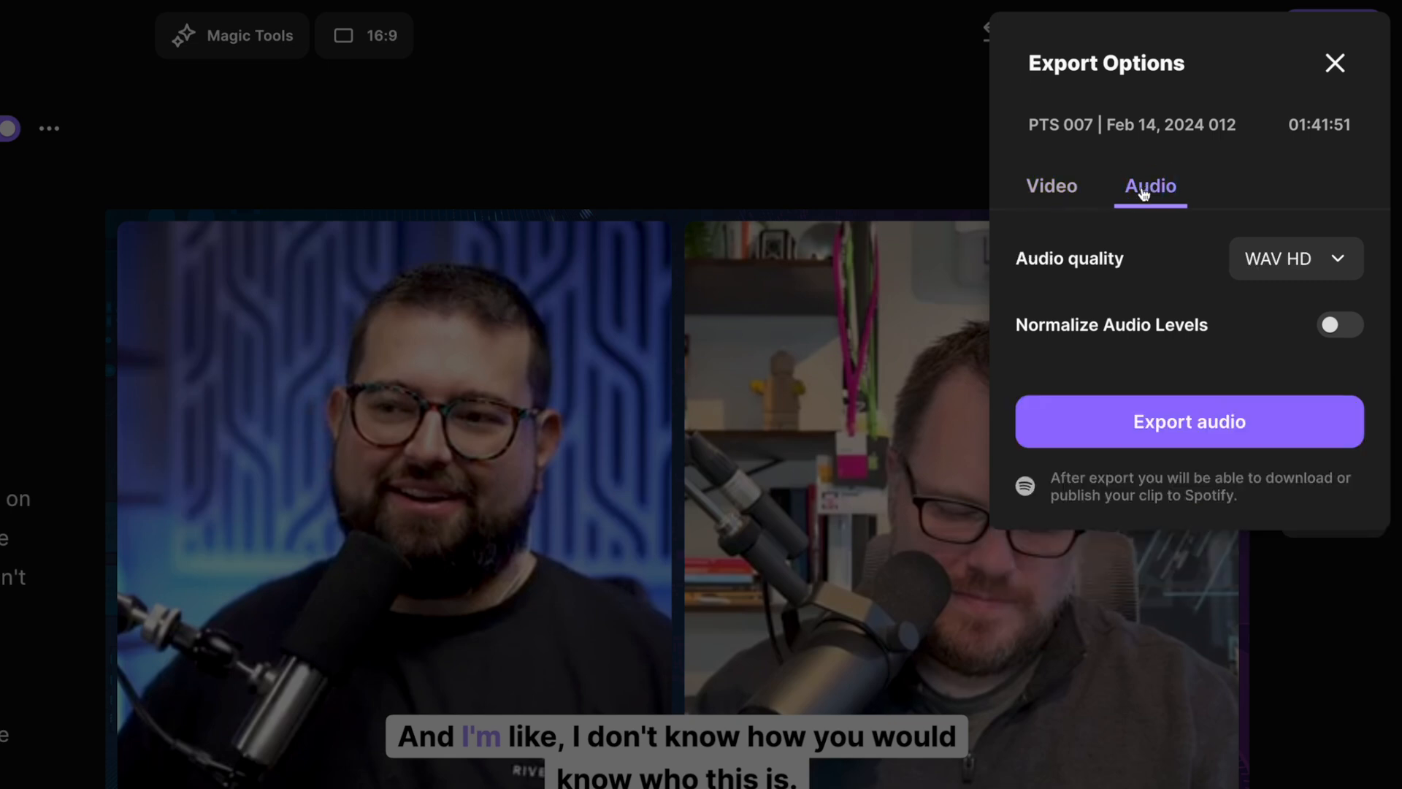
pyautogui.click(1295, 259)
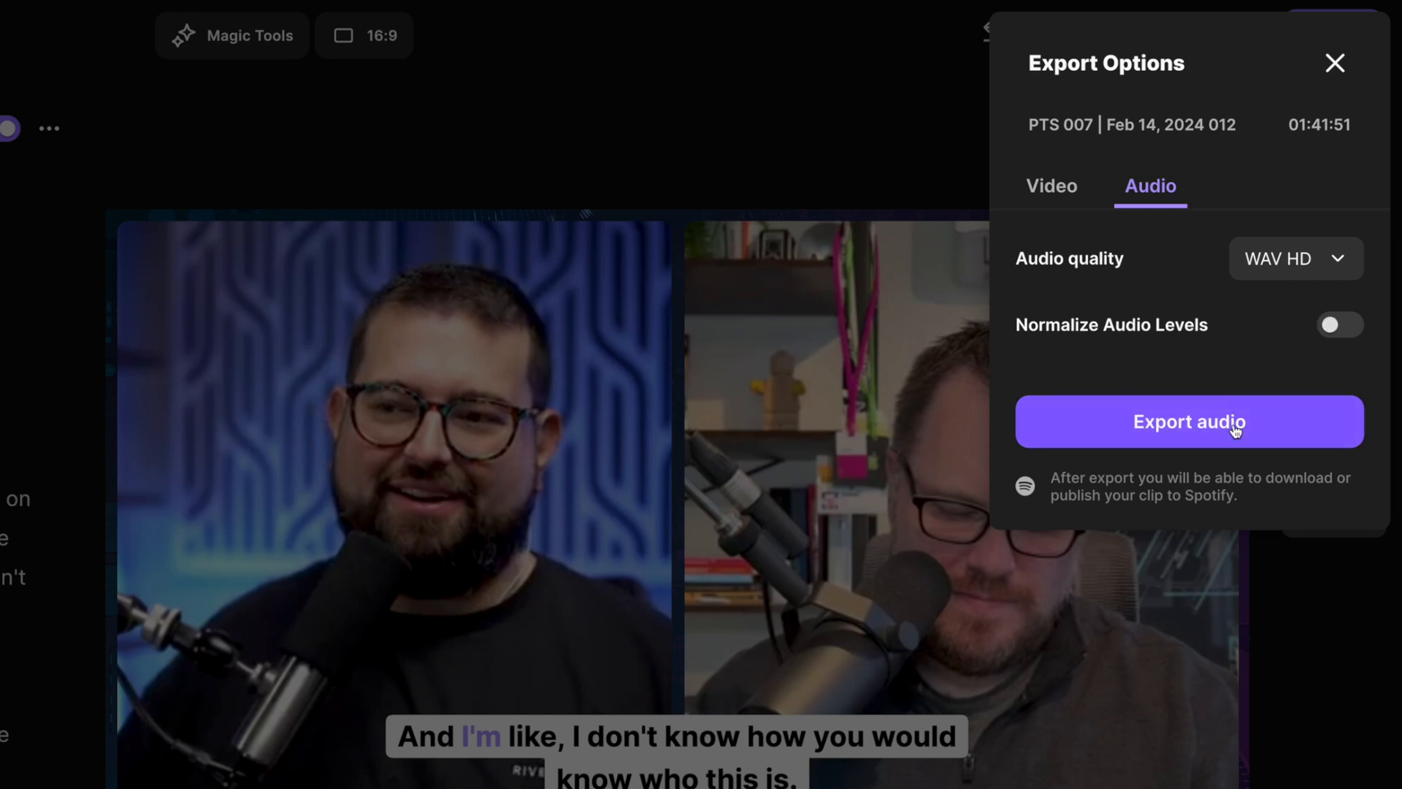
pyautogui.click(1052, 187)
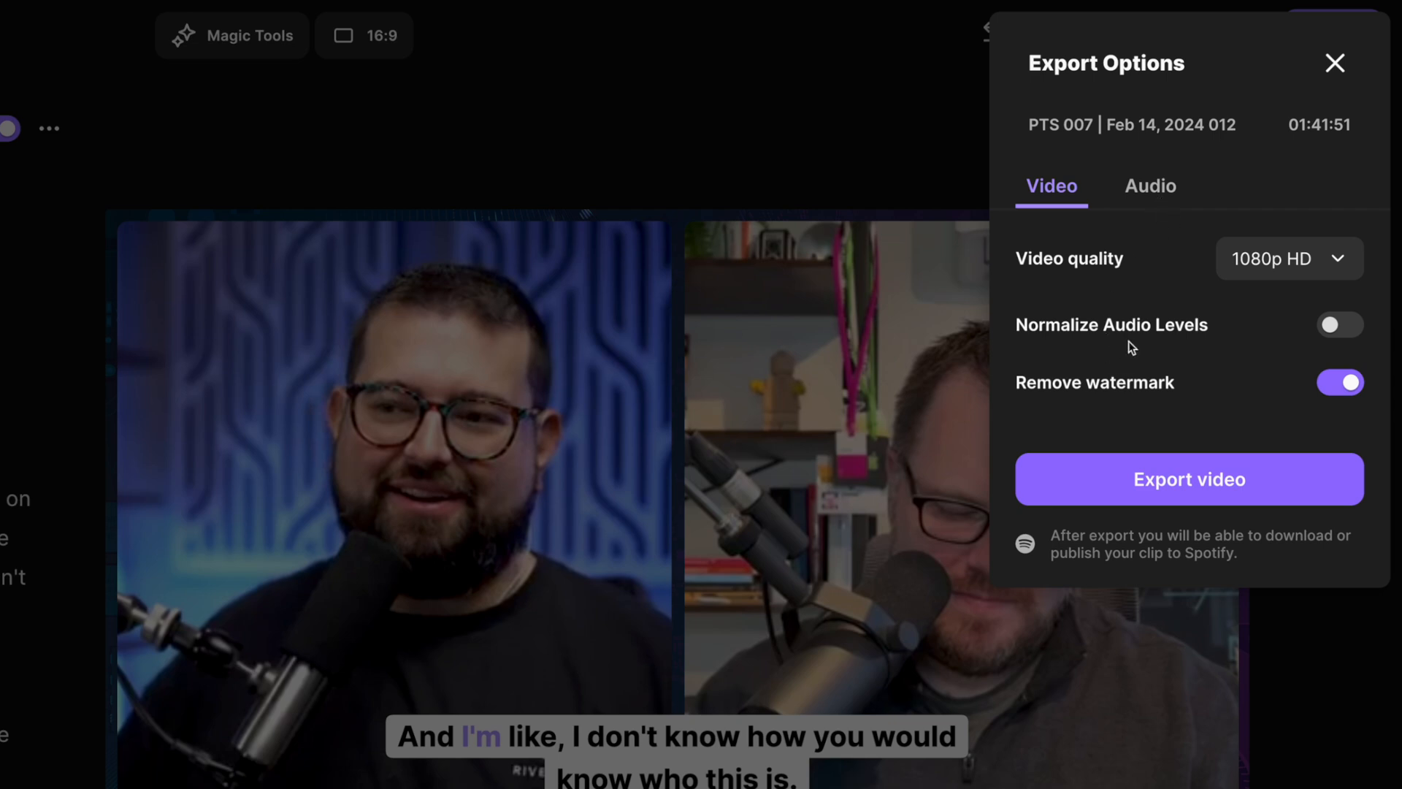
# Start the video export and choose Keep editing to work on a duplicate.
pyautogui.click(1188, 478)
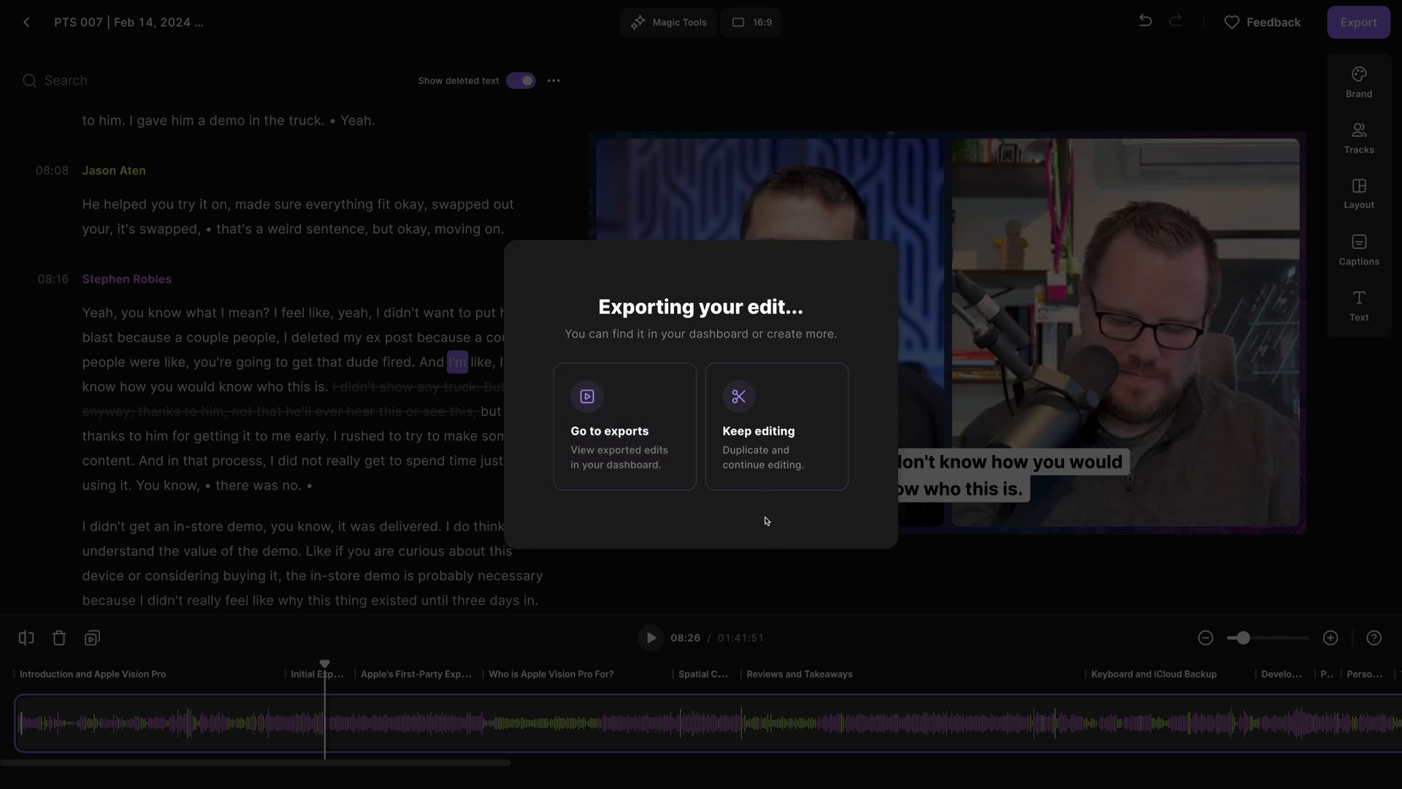
pyautogui.moveTo(798, 455)
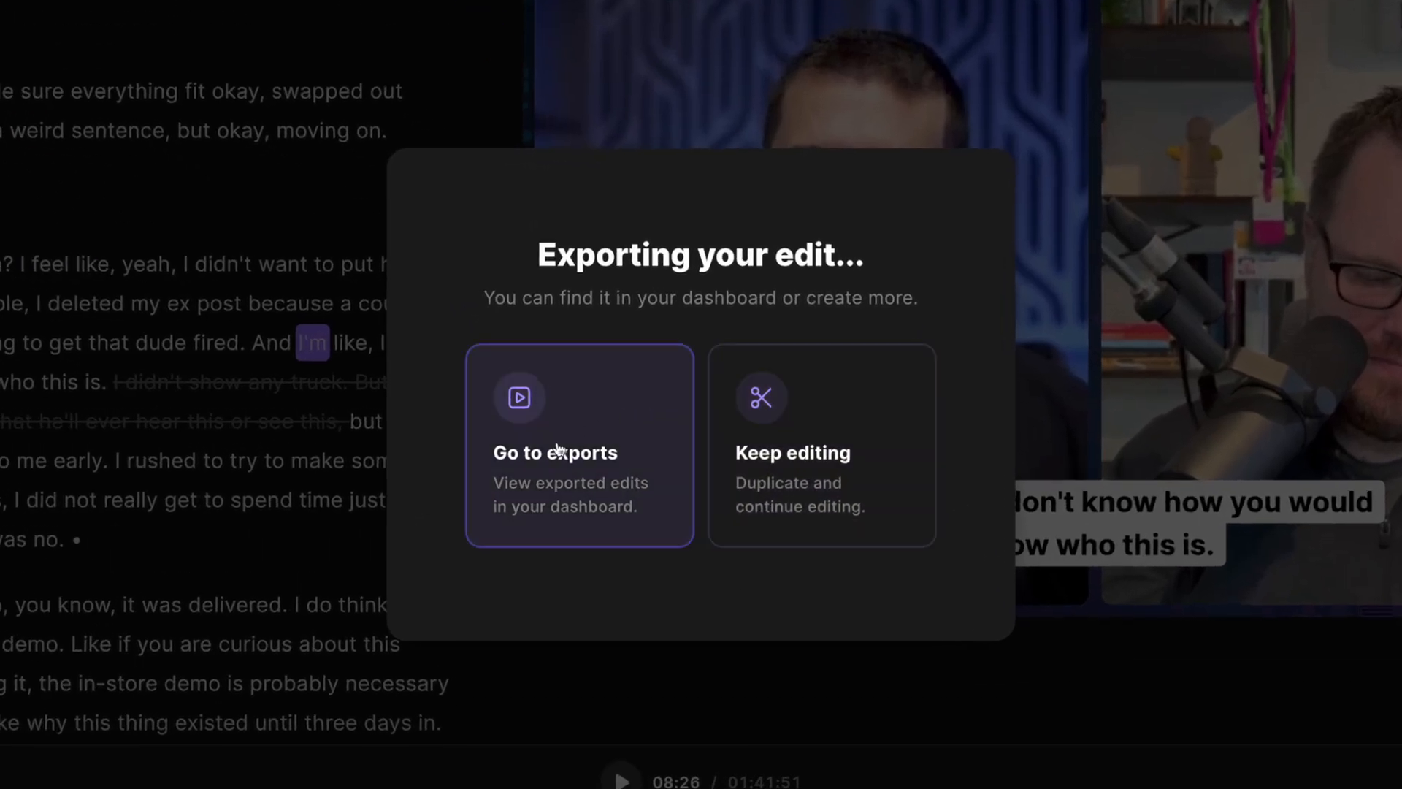
pyautogui.moveTo(784, 432)
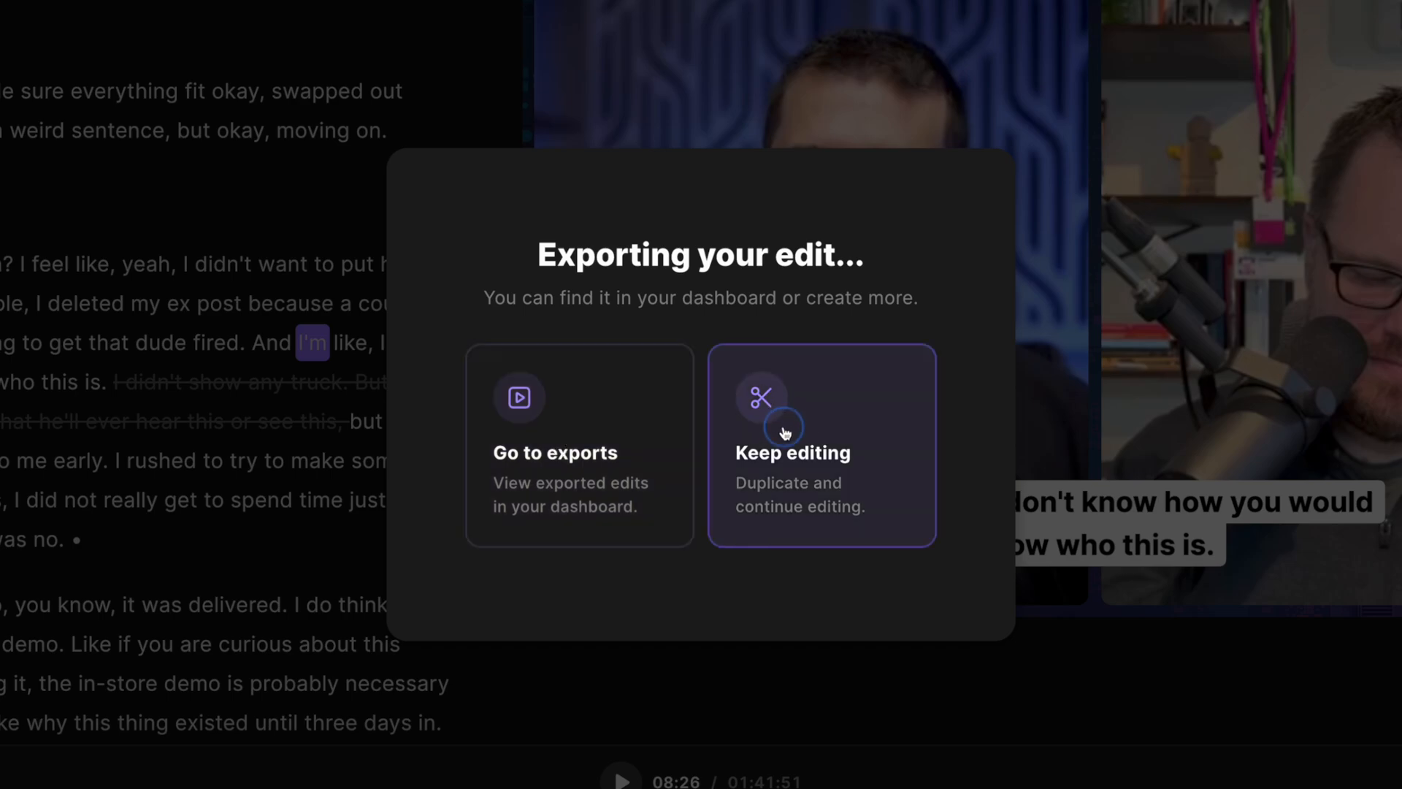
pyautogui.click(821, 445)
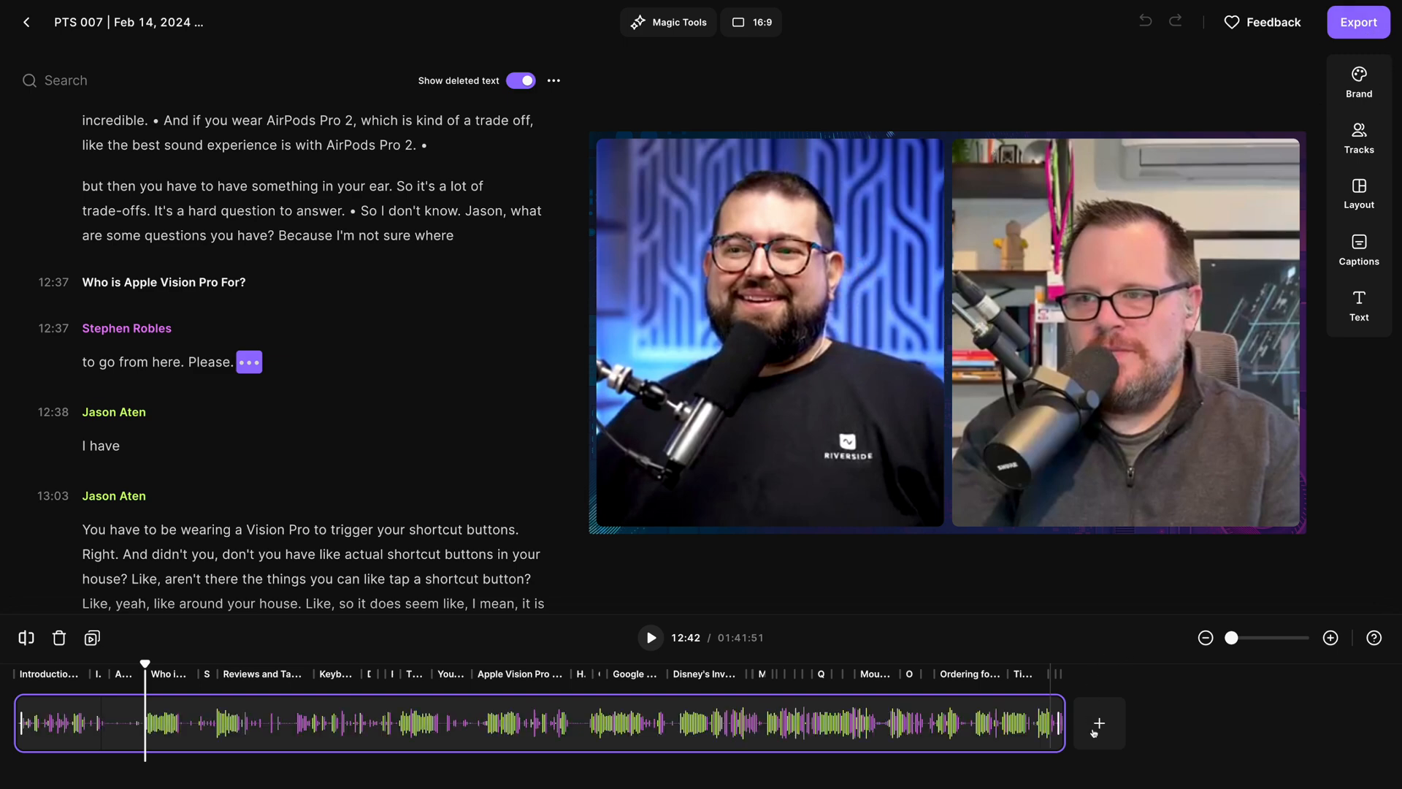
# Return to the duplicated edit in the editor and open its export options.
pyautogui.click(1098, 724)
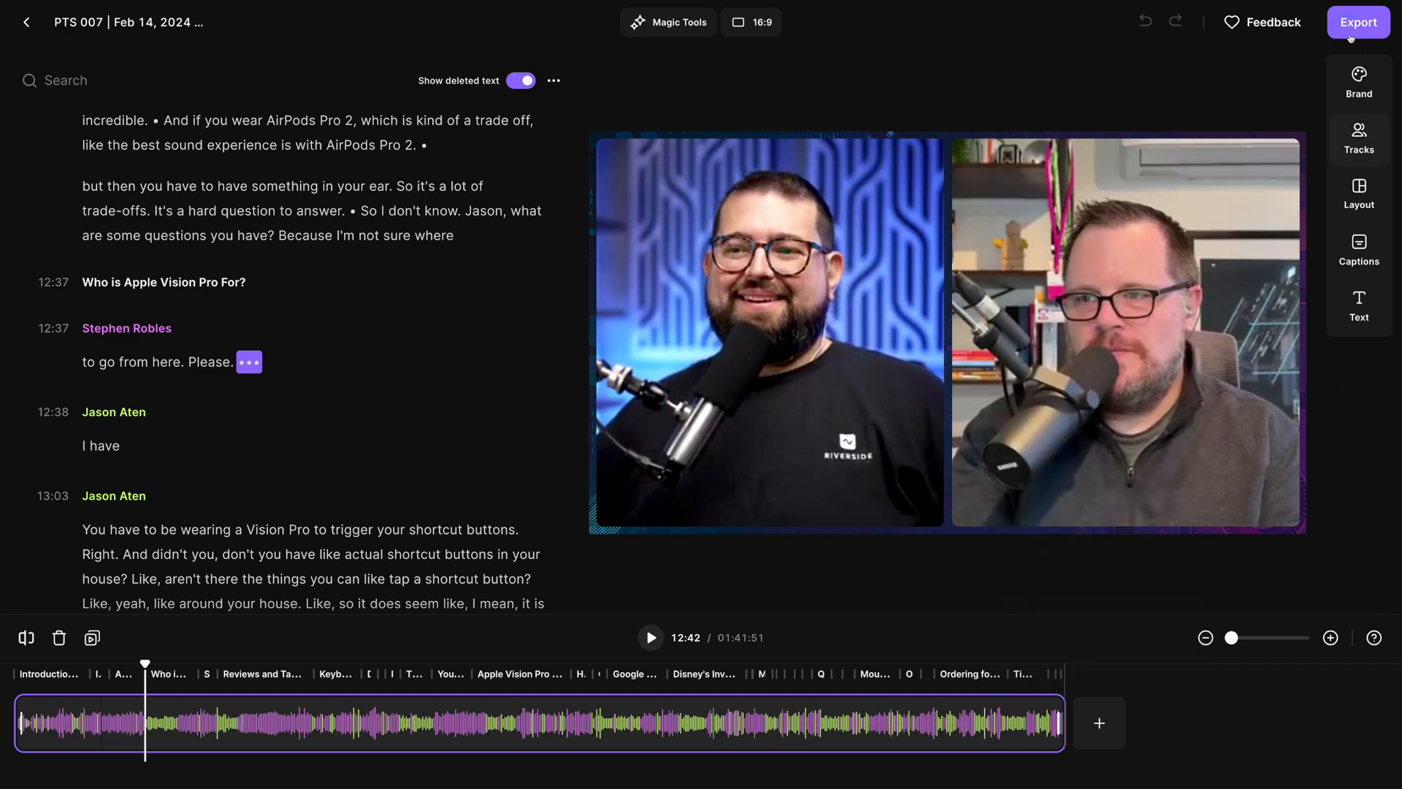
pyautogui.click(1358, 21)
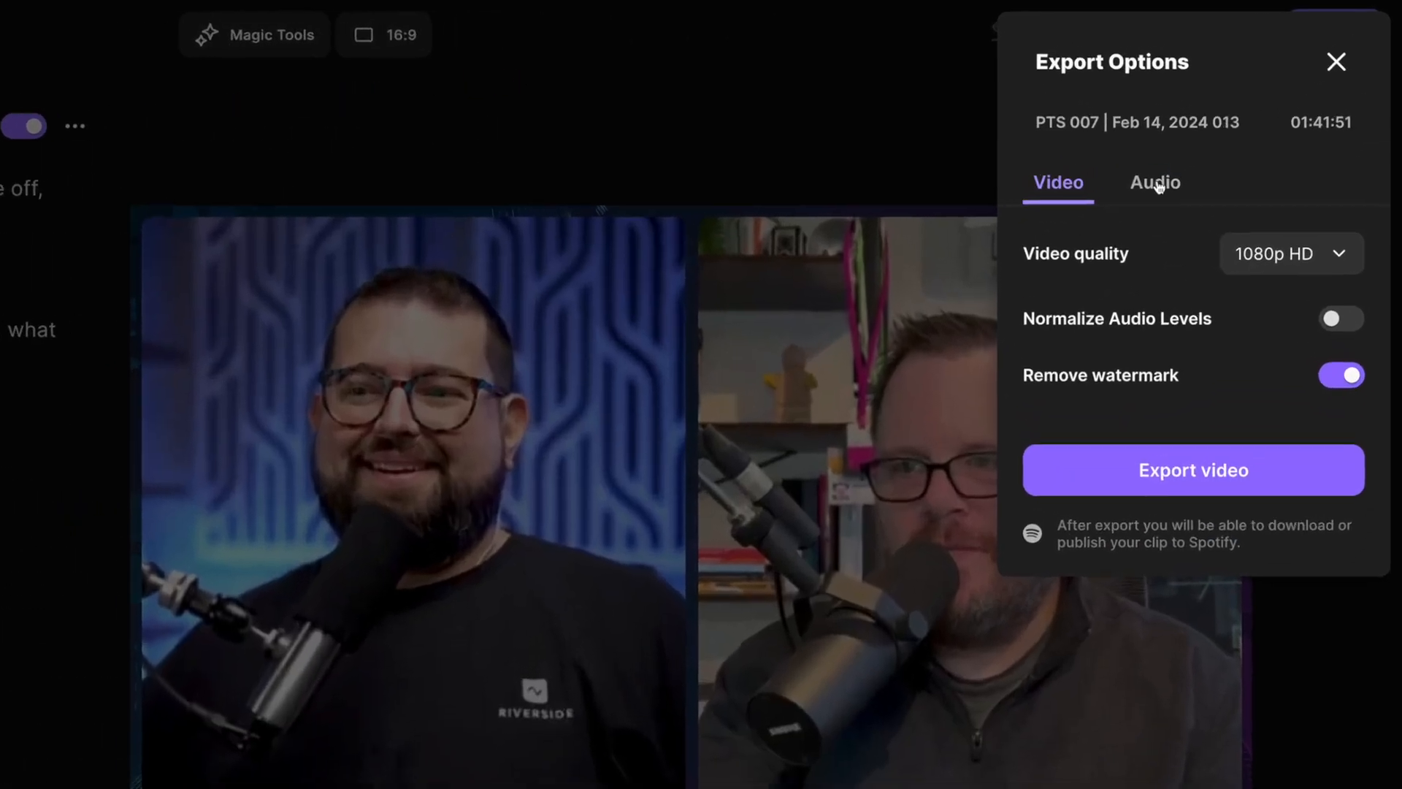
# Export the duplicate as MP3 with Normalize Audio Levels on, then view it in the dashboard.
pyautogui.click(1154, 183)
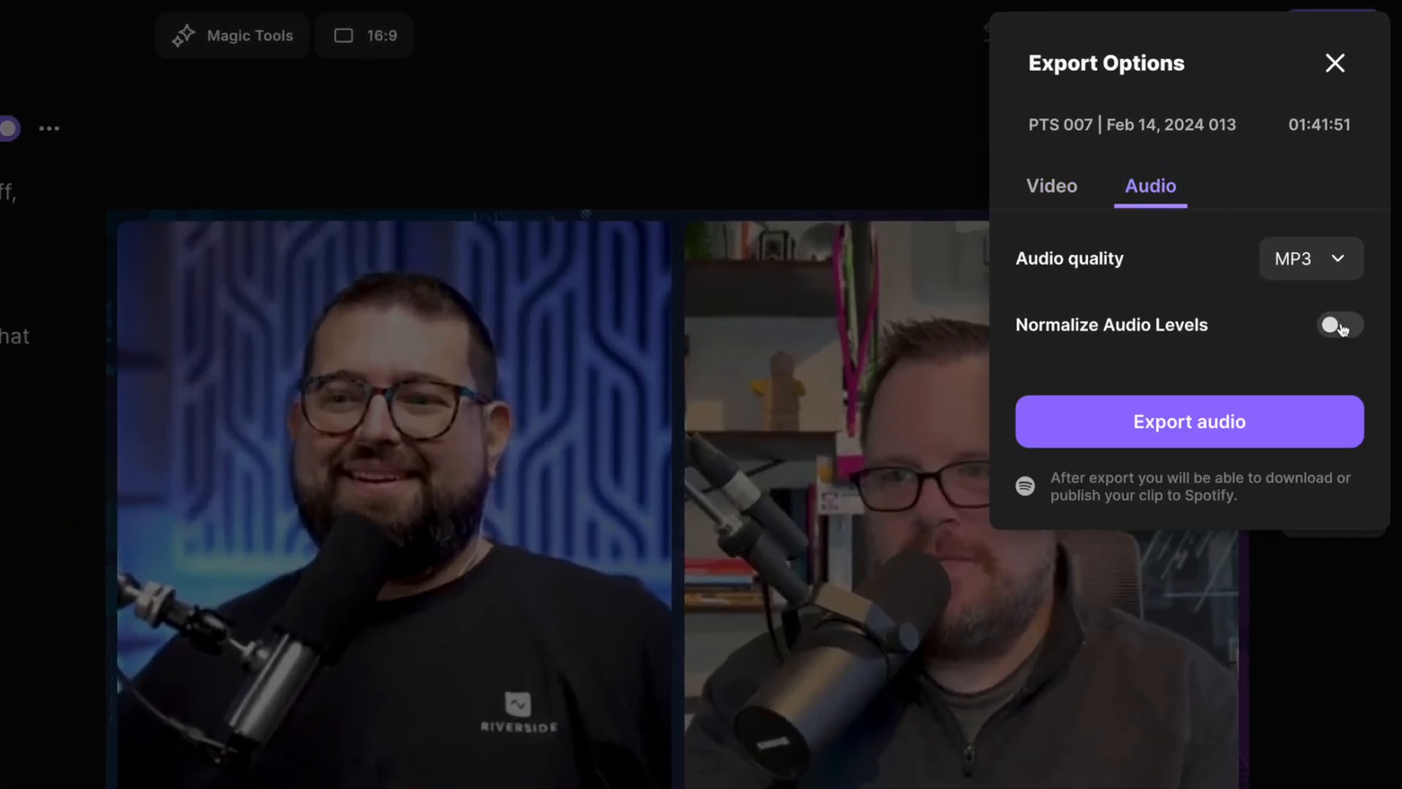
pyautogui.click(1188, 421)
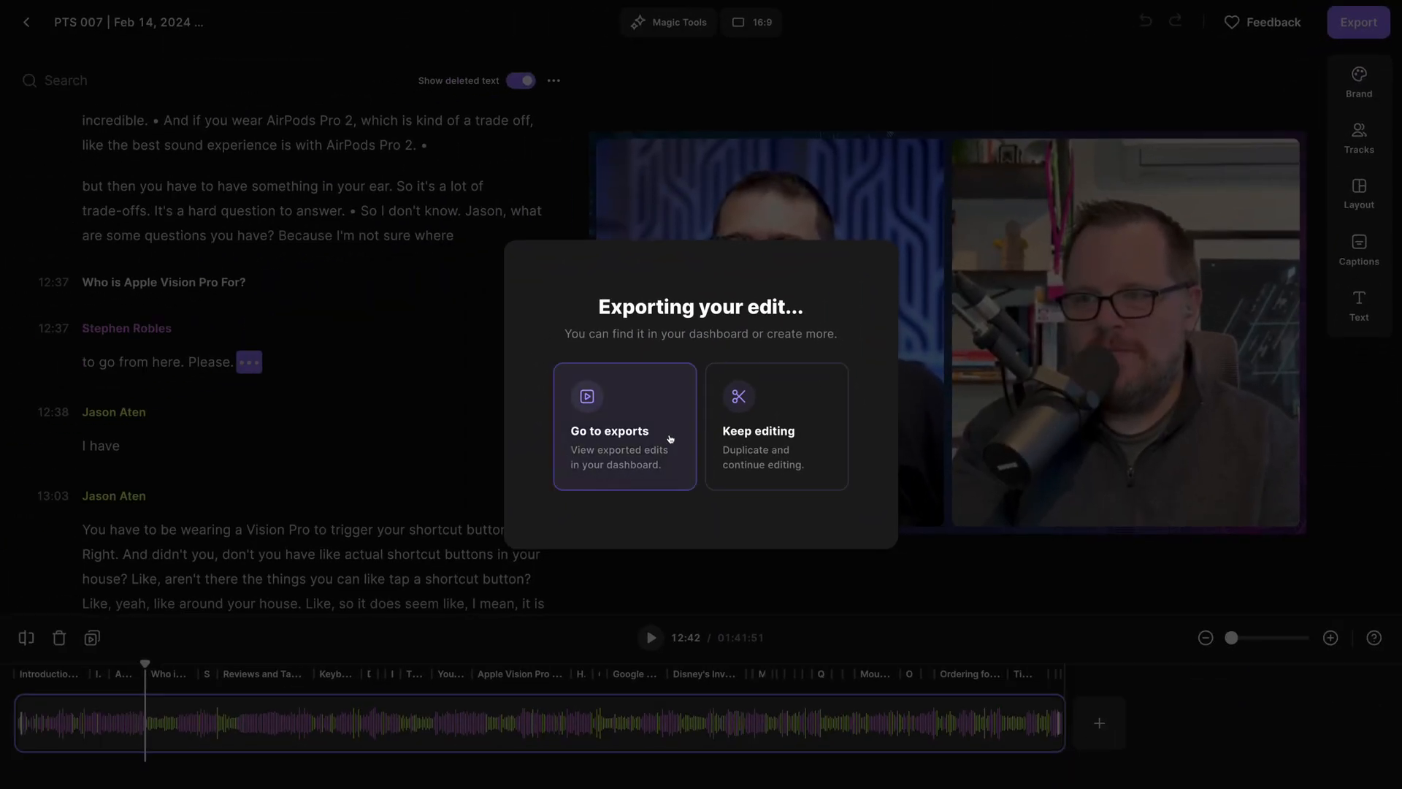
pyautogui.click(625, 430)
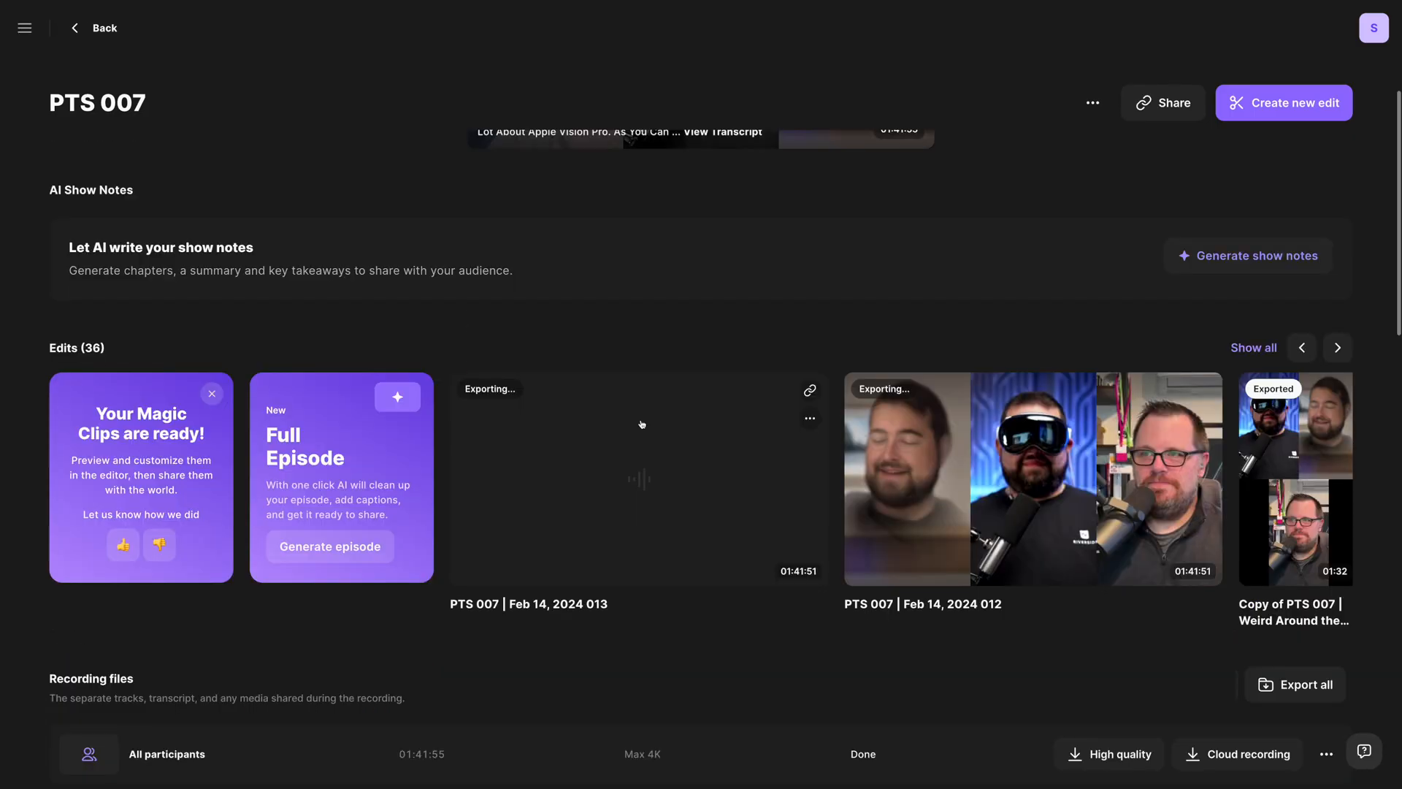
pyautogui.moveTo(1057, 479)
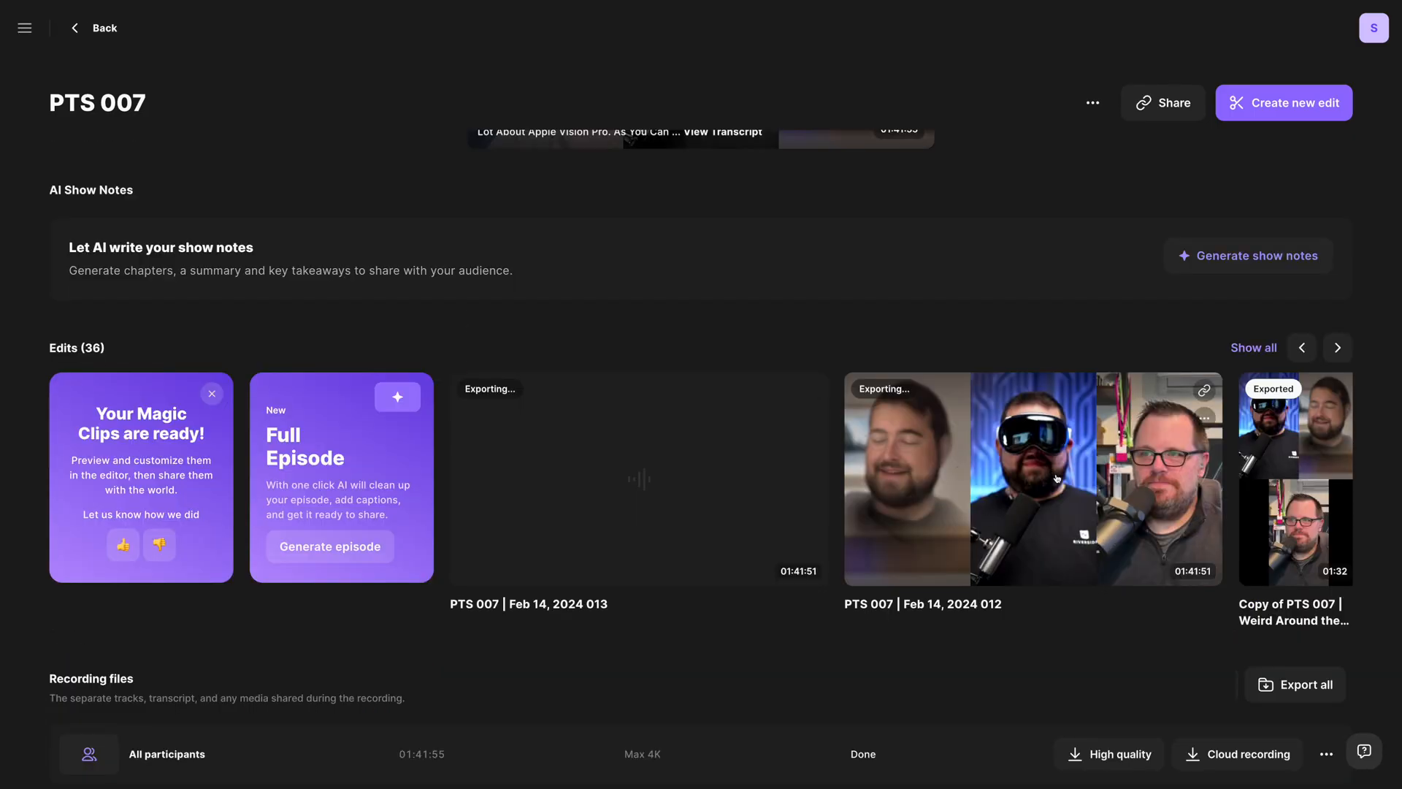
pyautogui.moveTo(728, 499)
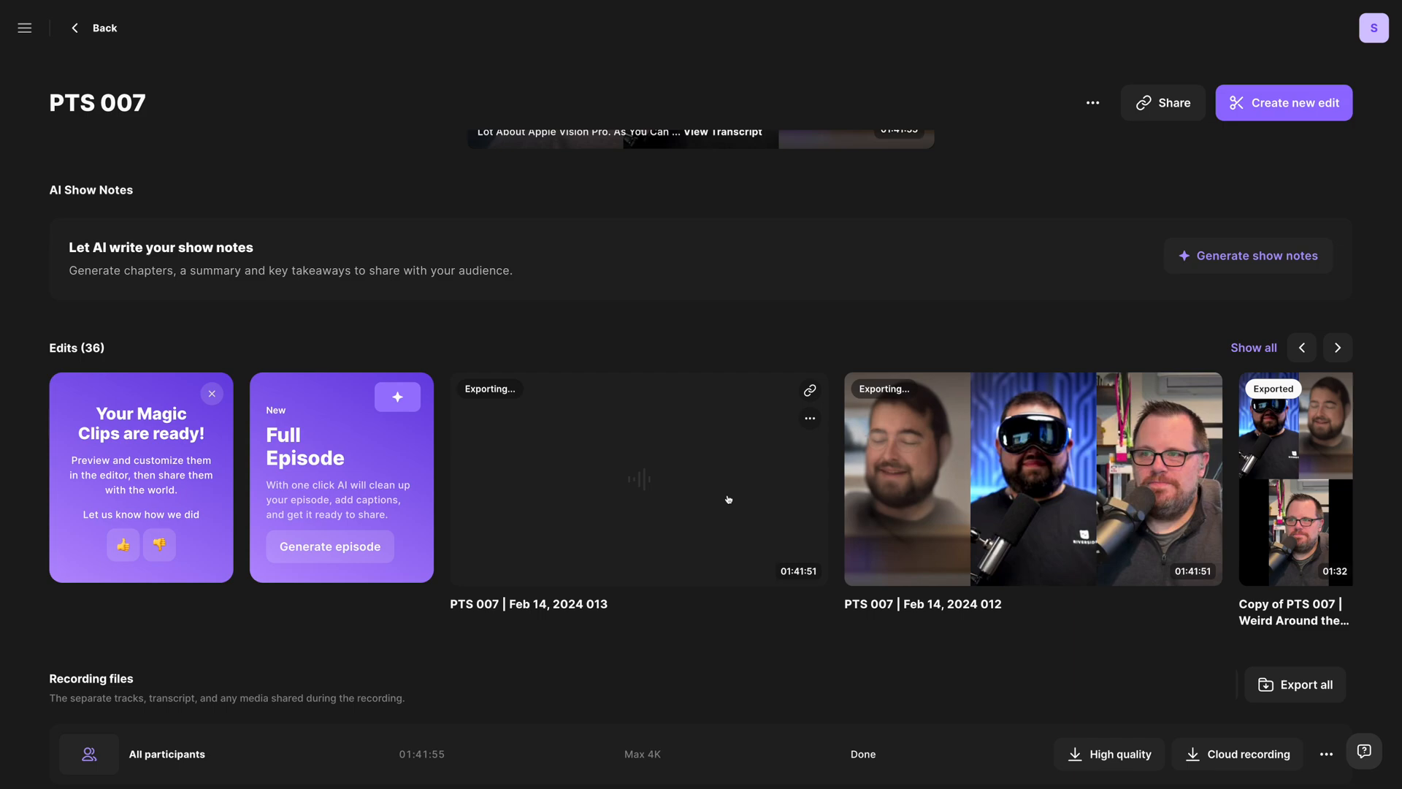
pyautogui.moveTo(769, 658)
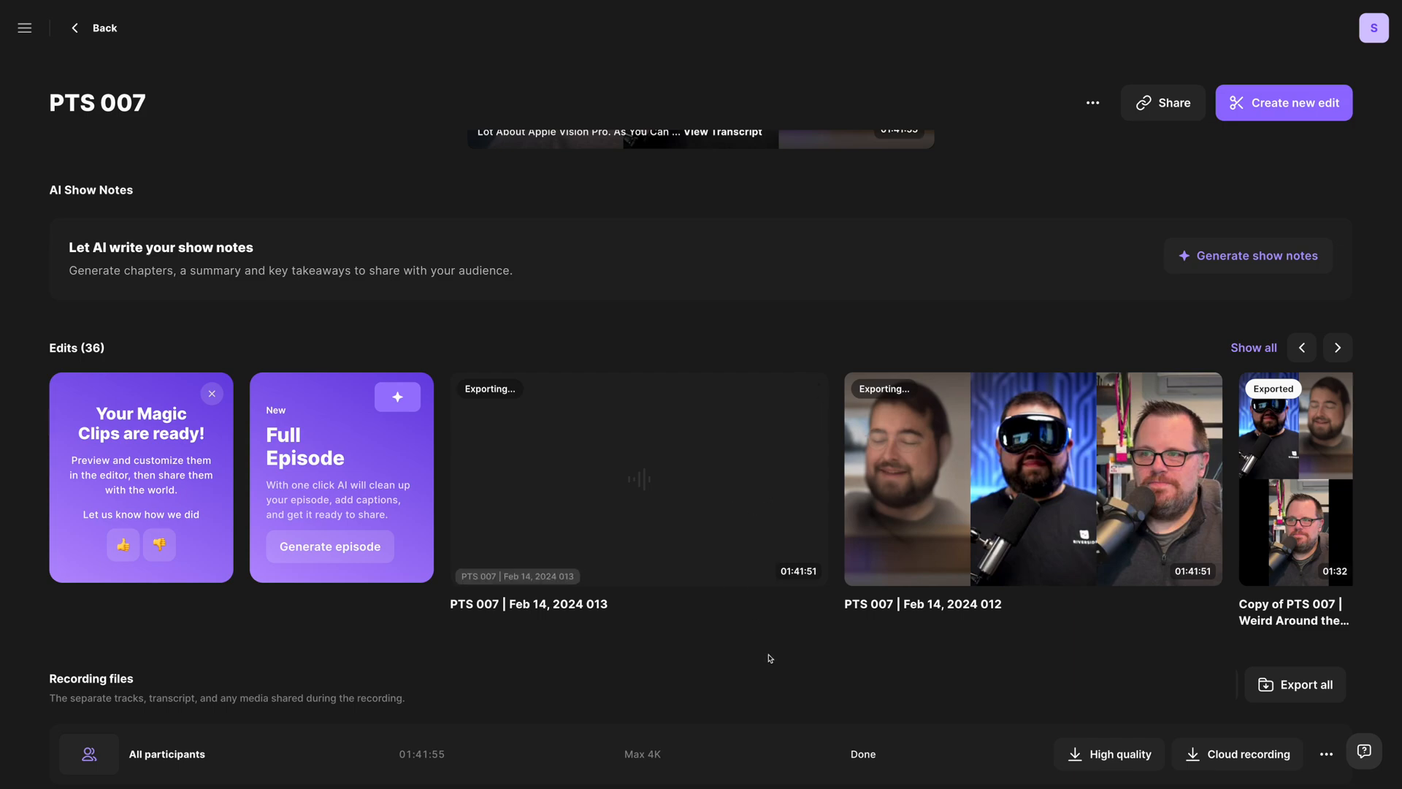